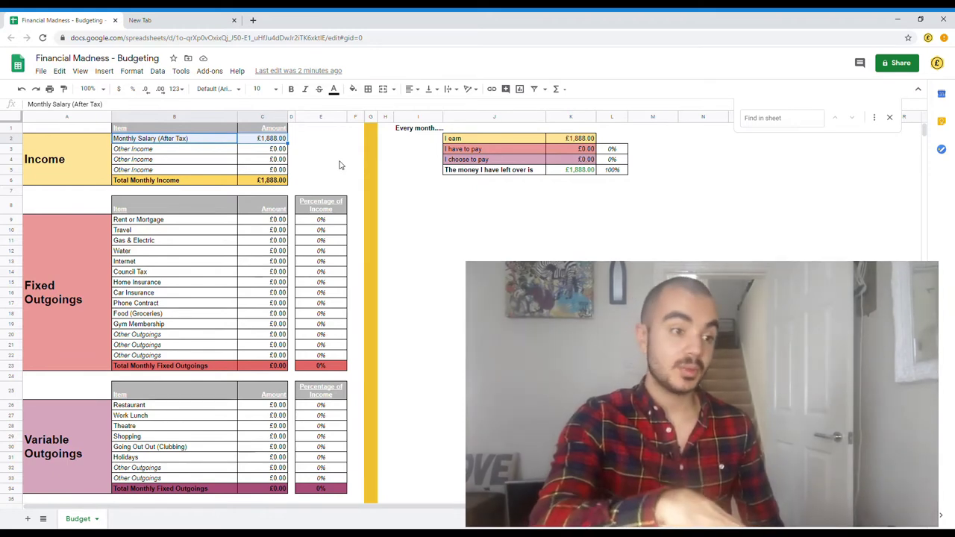
mouse_move(165, 155)
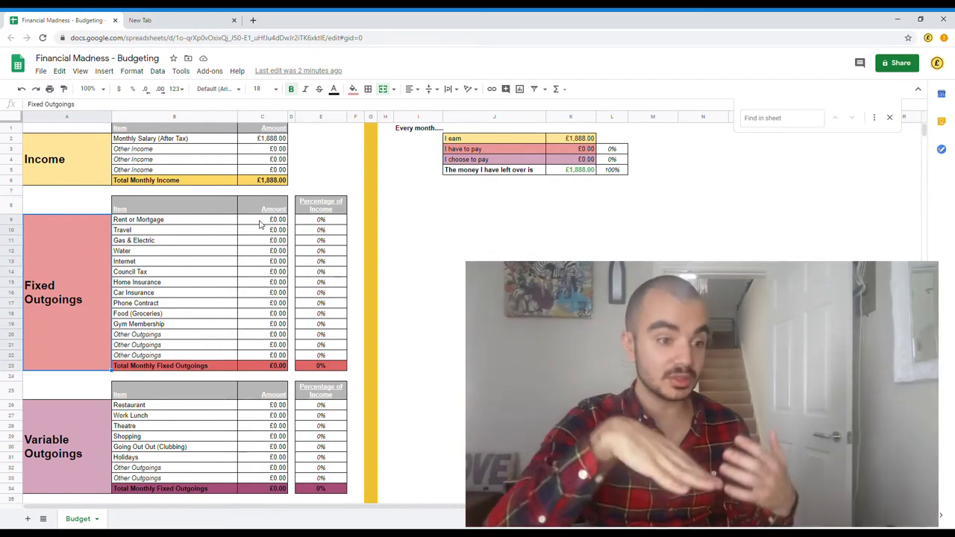
Enter the rent (575), travel and gas amounts in the Amount column
click(262, 219)
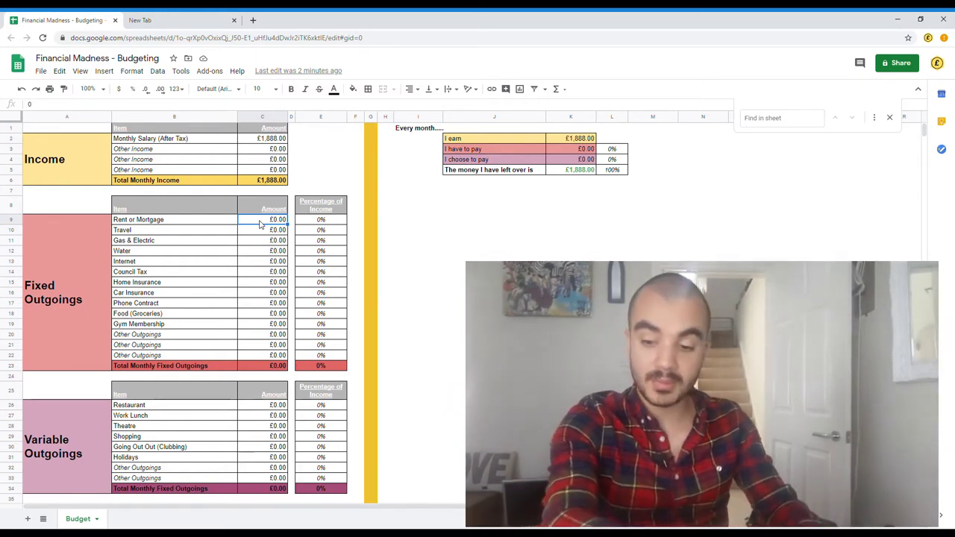
text(57)
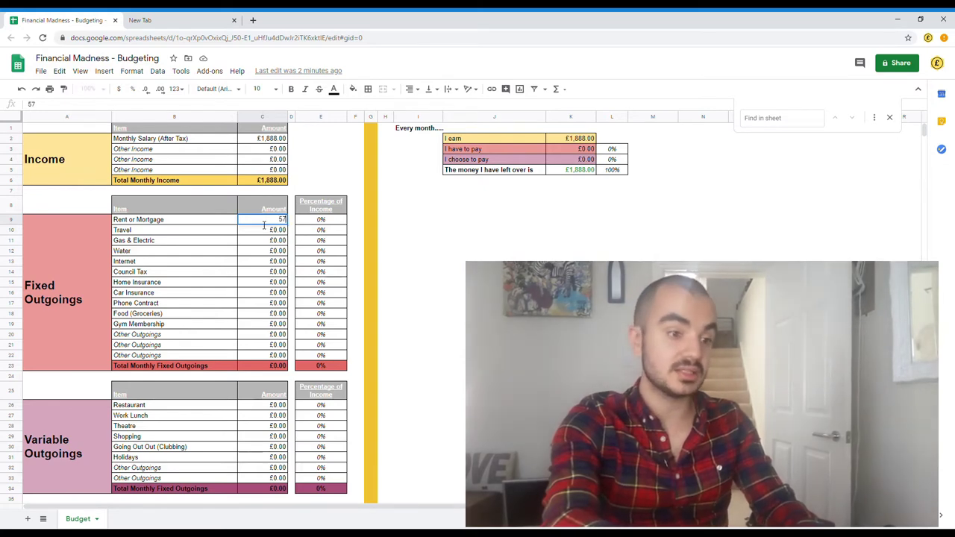
text(575.00)
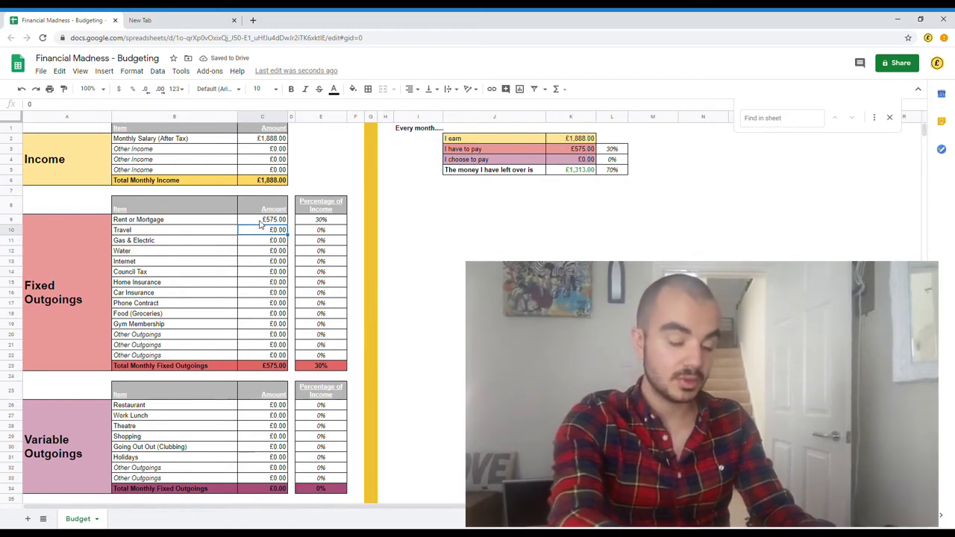
text(16)
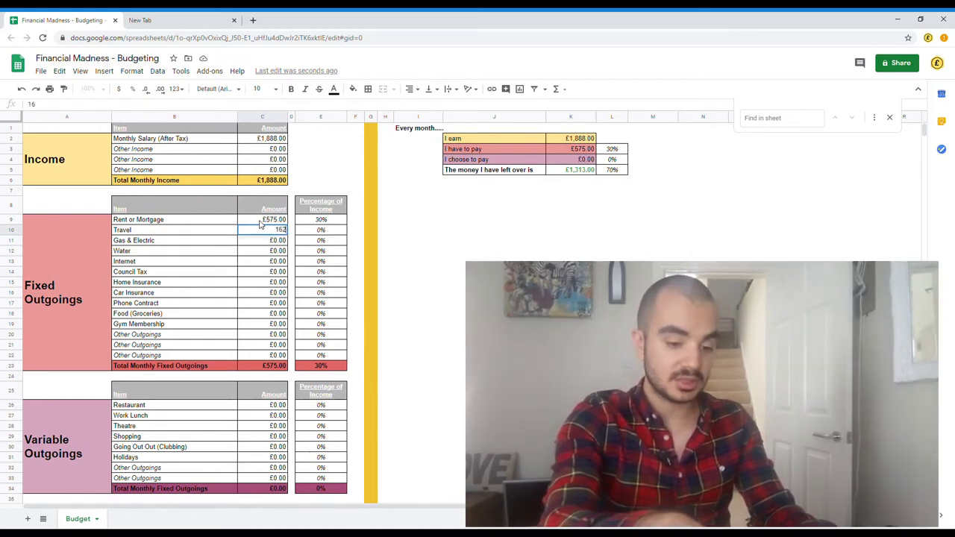
key(Enter)
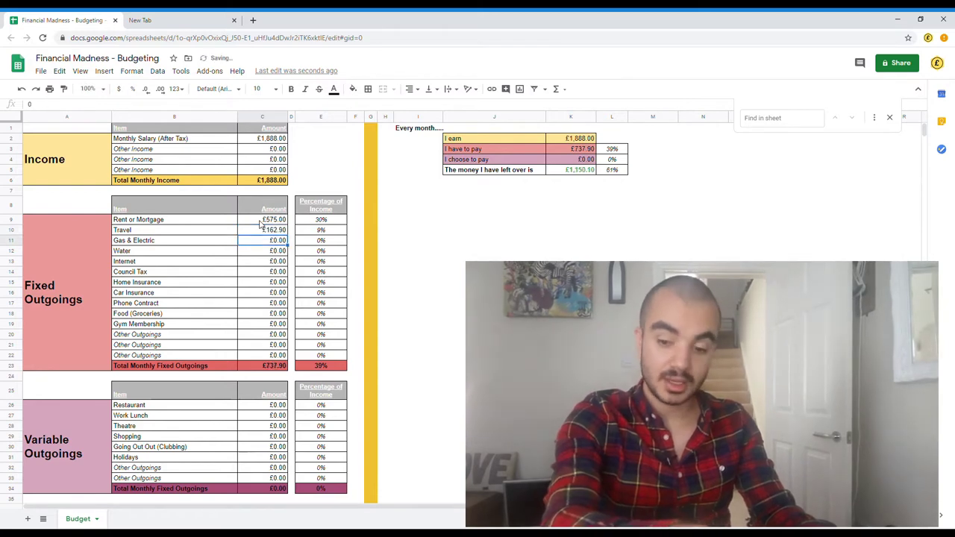
text(2)
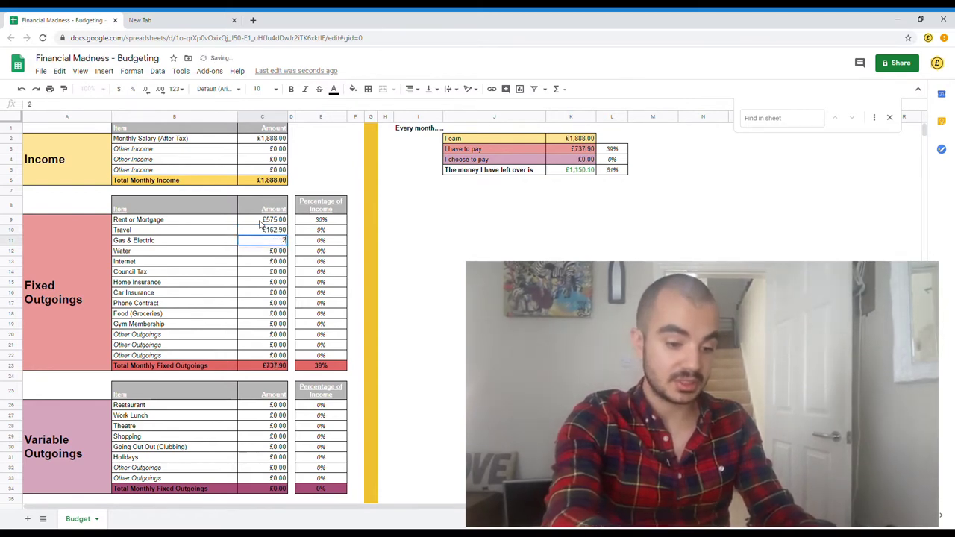
text(24.71)
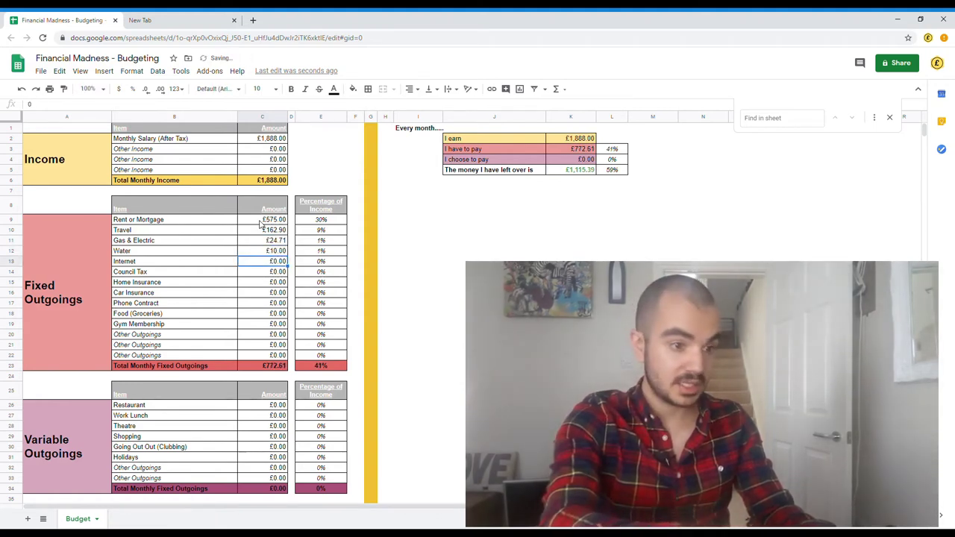
Enter the water, internet, council tax, insurance, phone and food amounts, totalling 1,142.43
text(8.15)
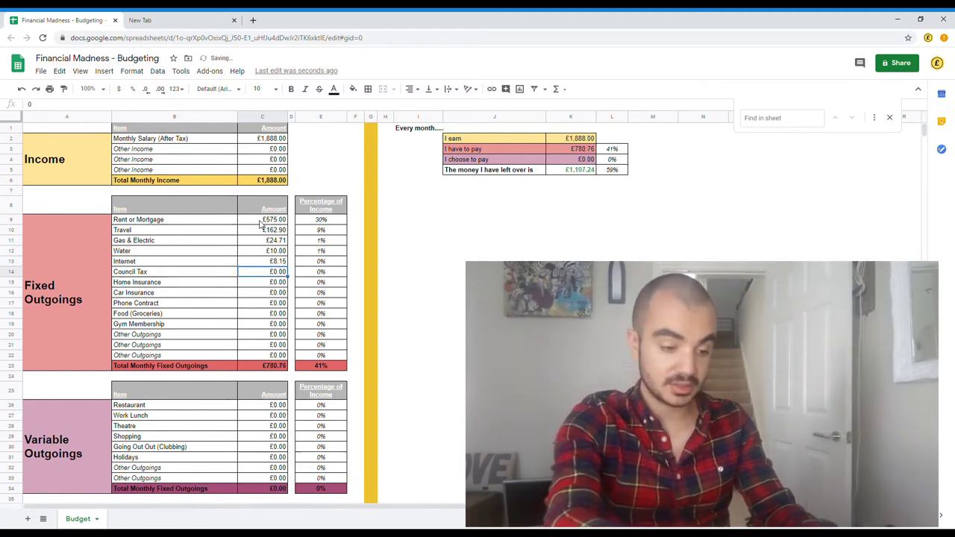
text(38.67)
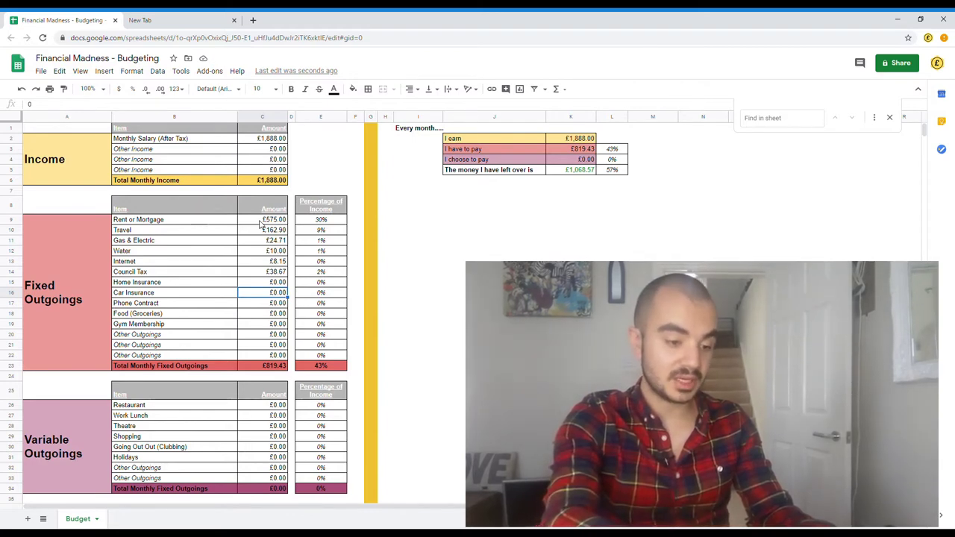
text(3)
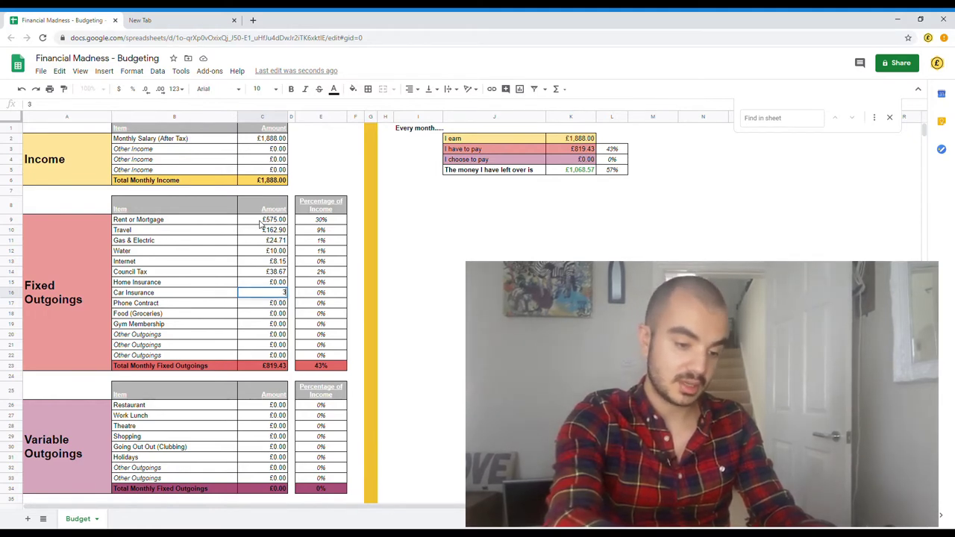
text(38.00)
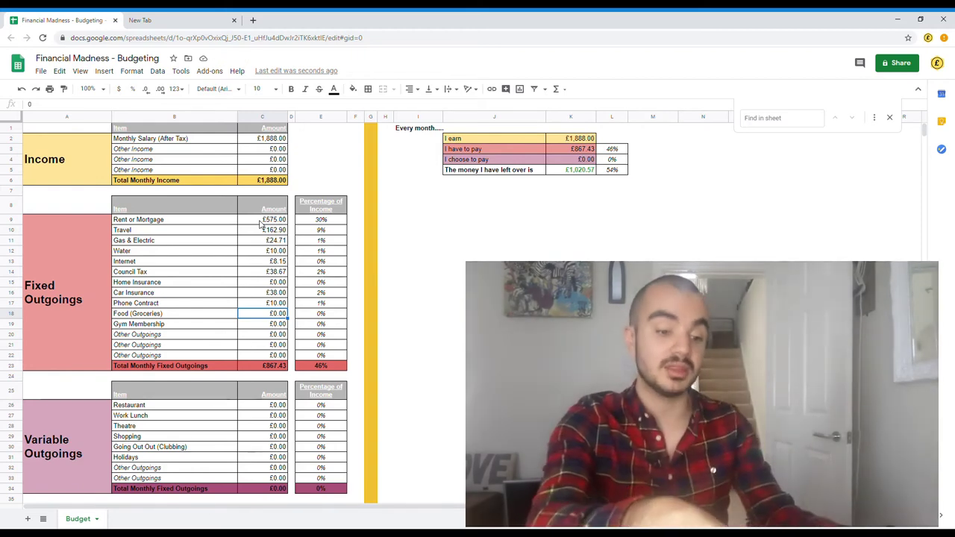
text(275)
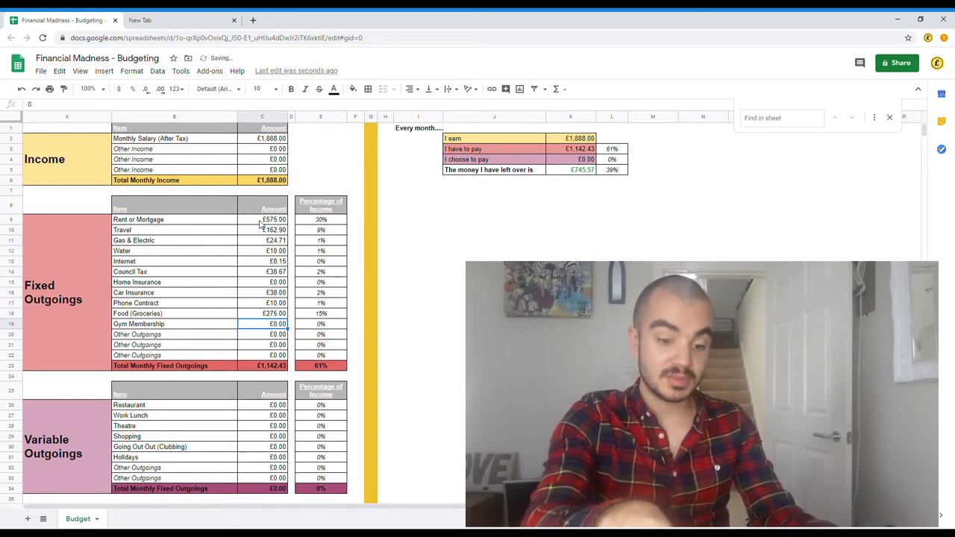
click(263, 334)
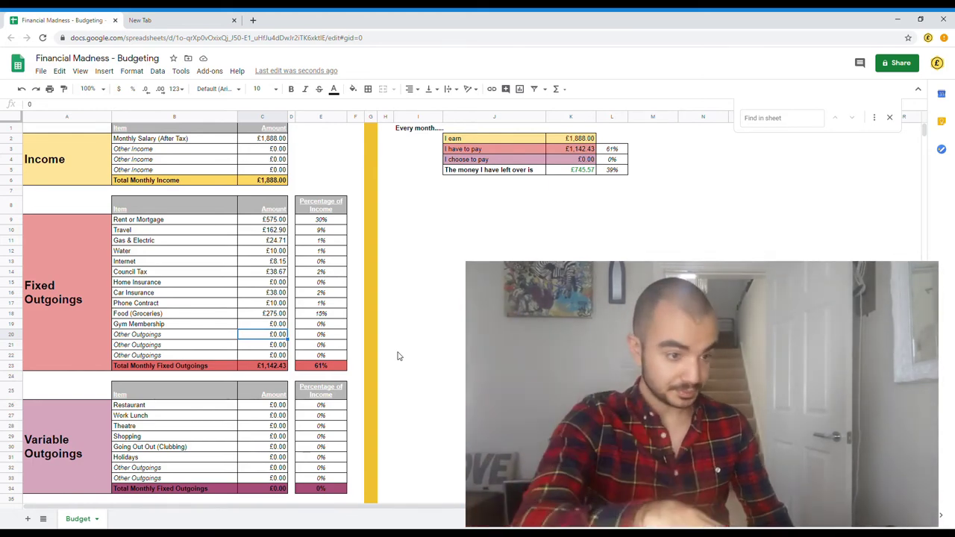
mouse_move(251, 370)
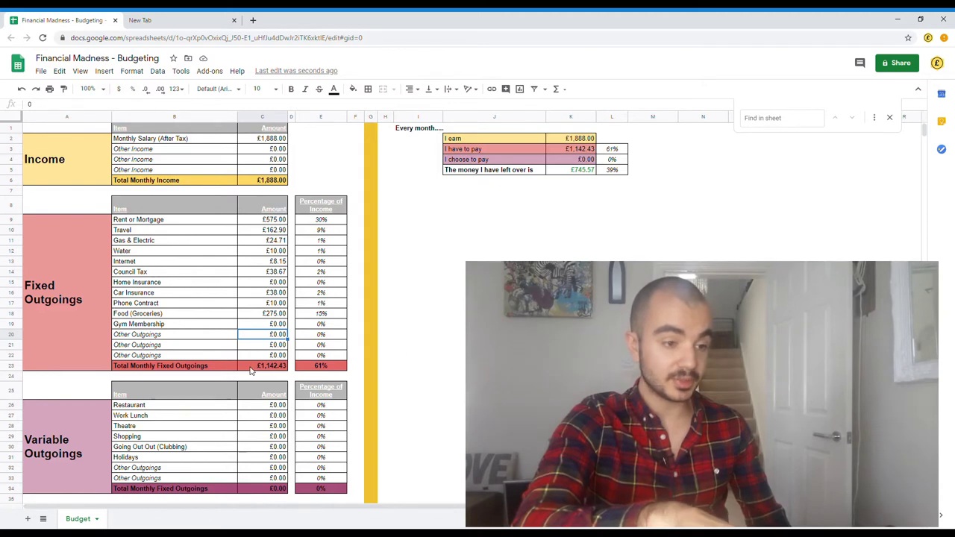
mouse_move(185, 370)
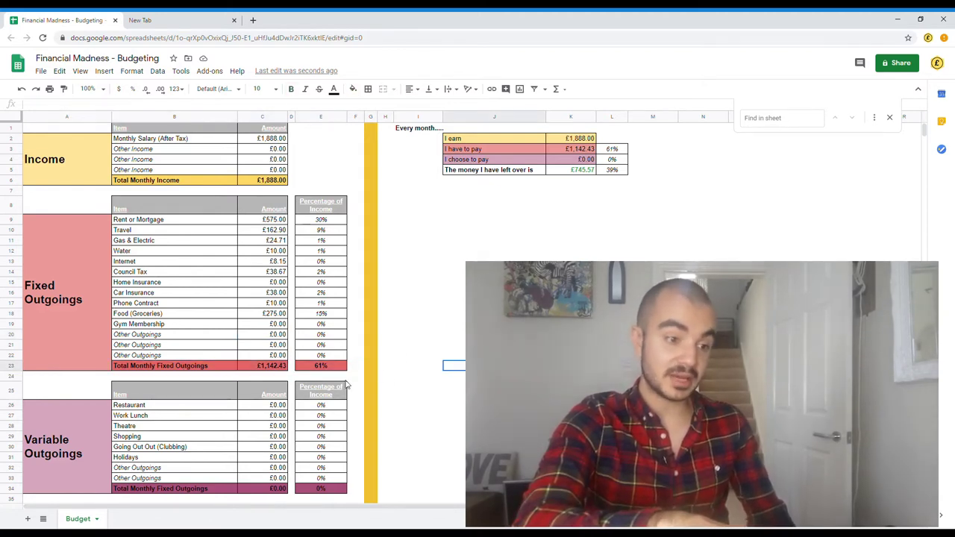
click(321, 366)
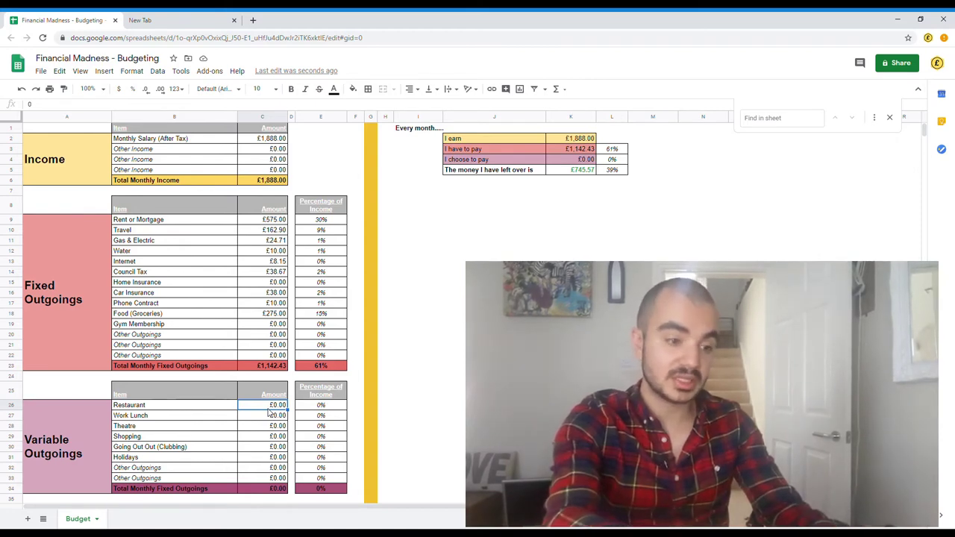
Enter variable costs 35 (restaurants), 160 and 30, bringing the variable total to €315
text(35)
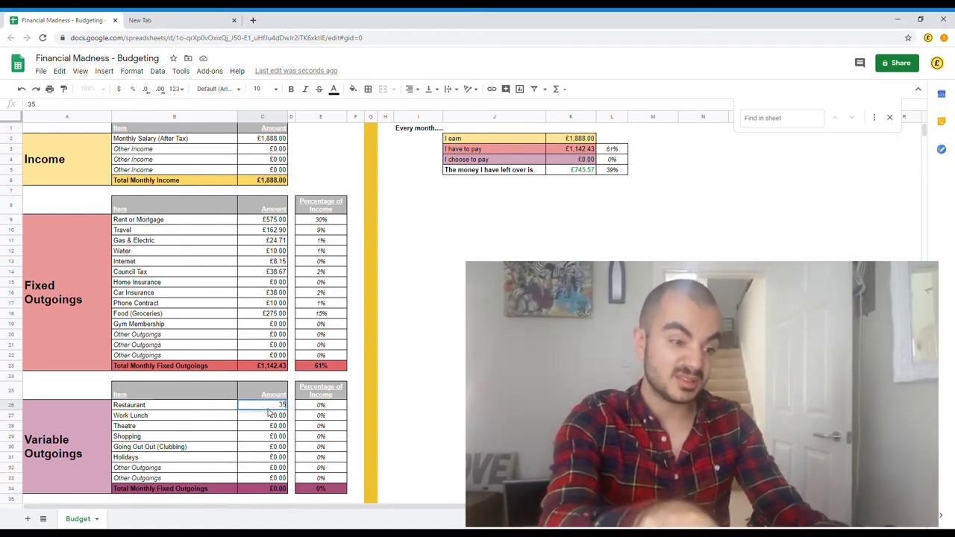
key(enter)
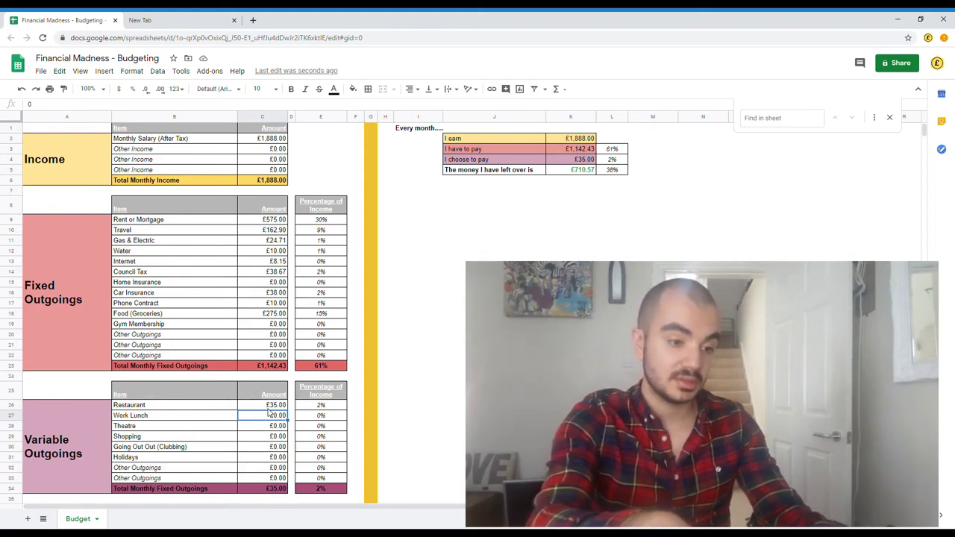
text(160)
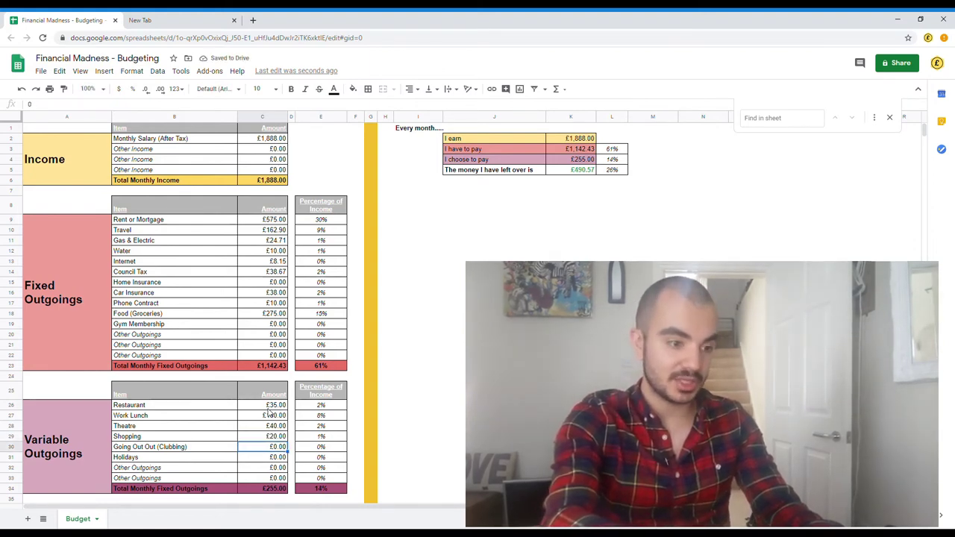
text(30)
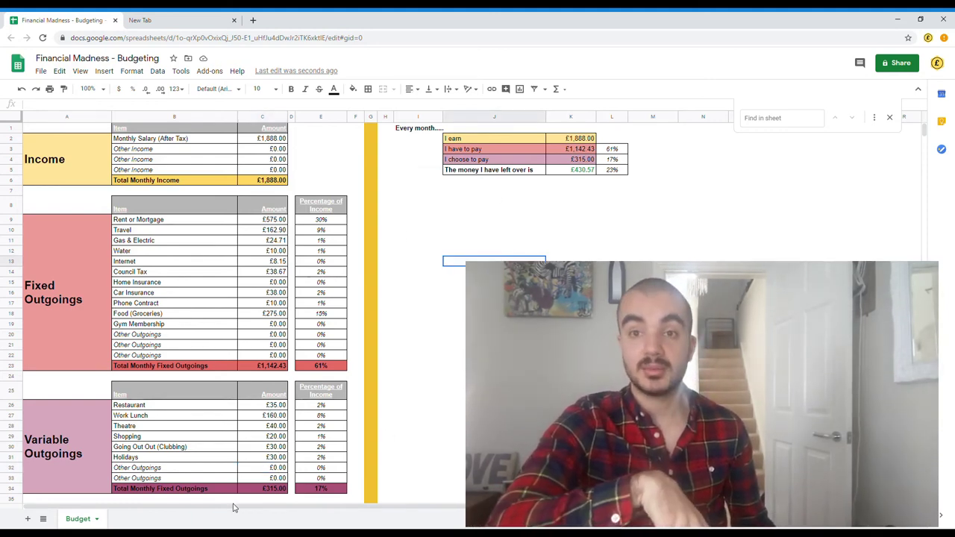
click(272, 490)
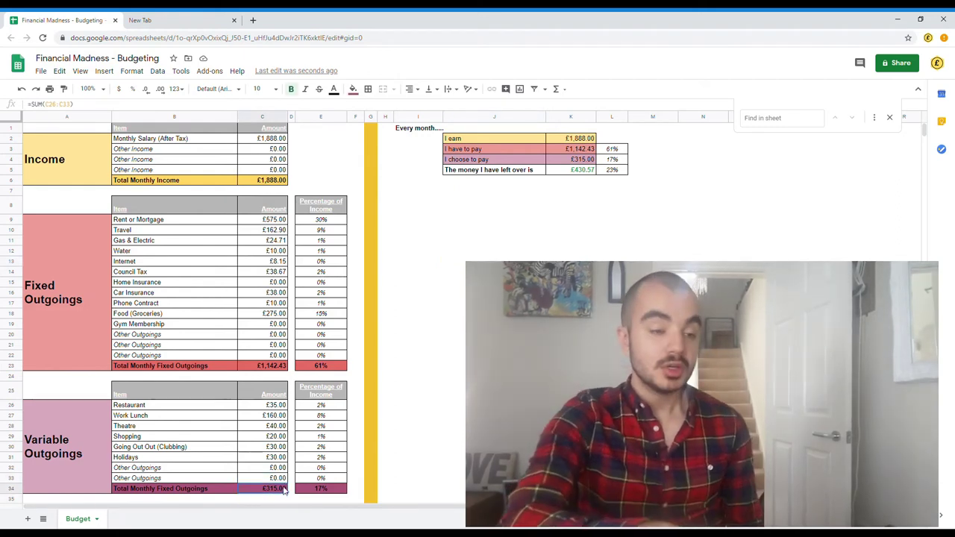
click(494, 204)
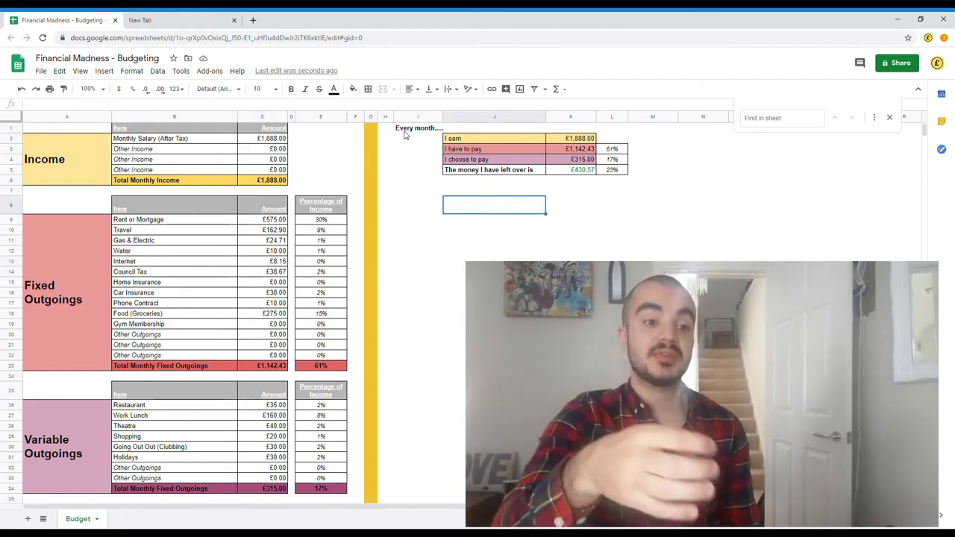
click(703, 205)
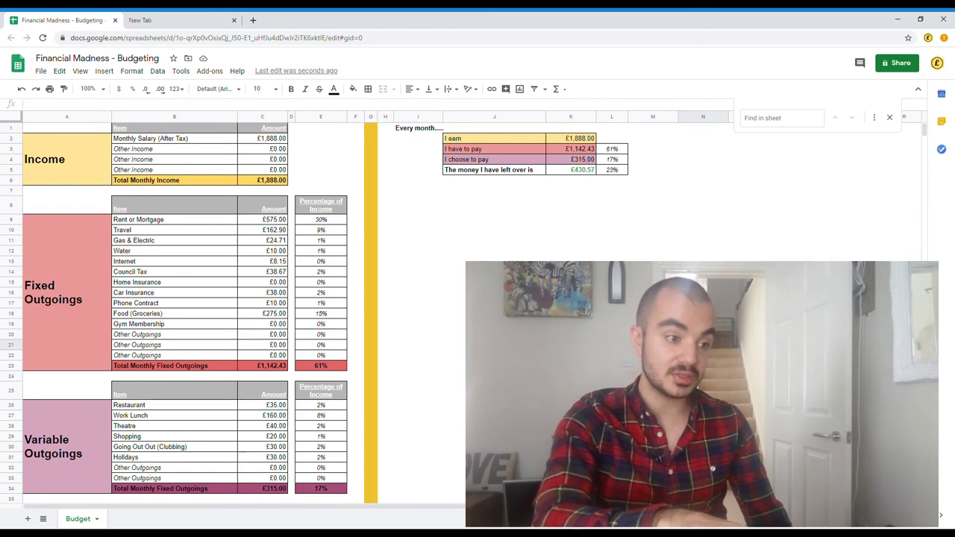
click(320, 366)
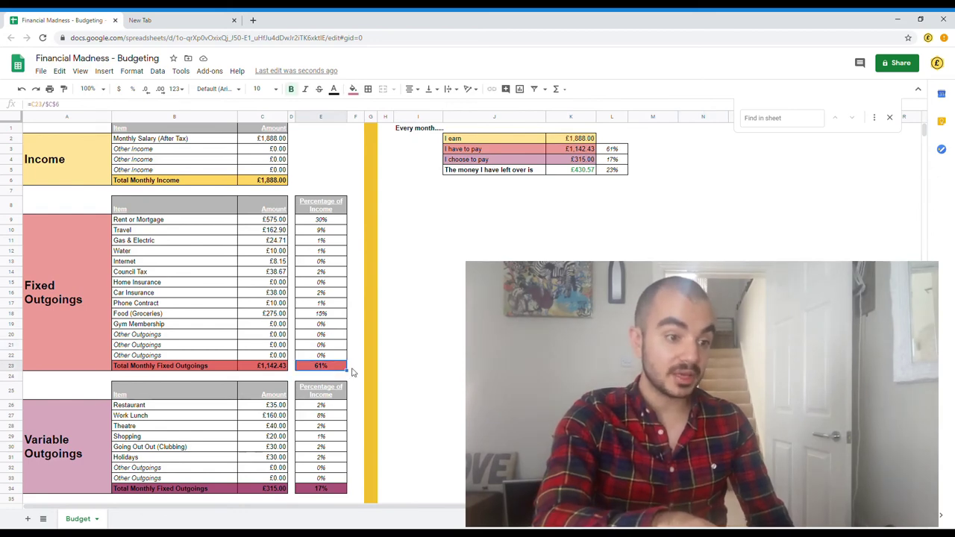
mouse_move(347, 221)
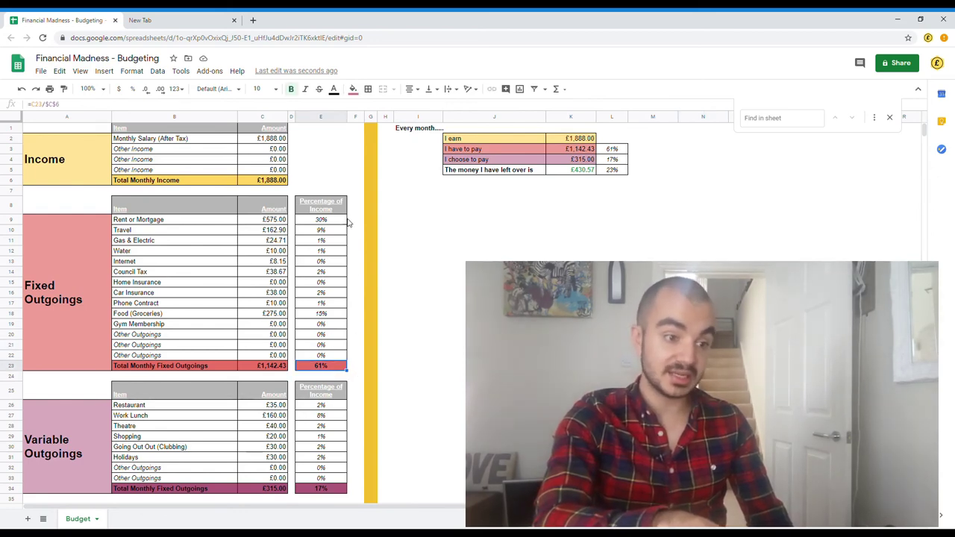
click(321, 219)
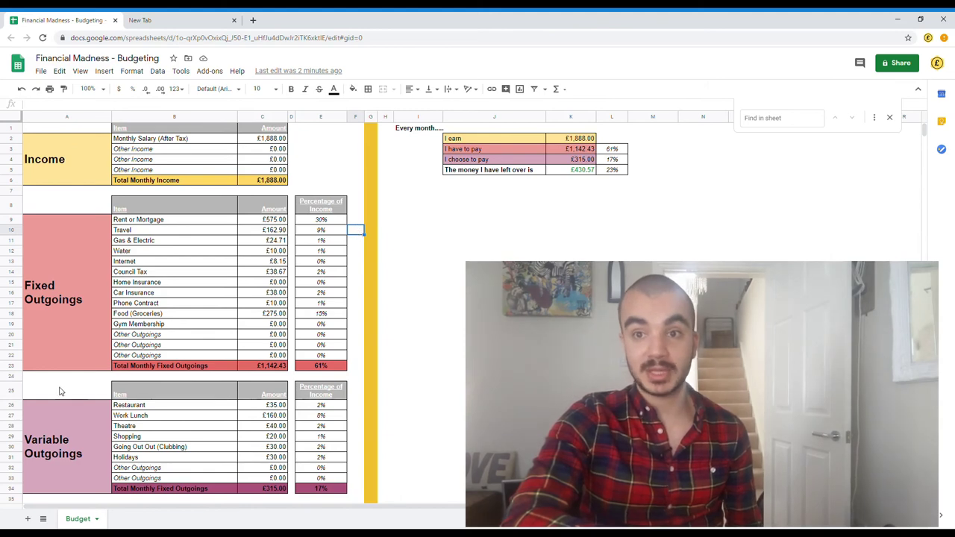
scroll(down, 3)
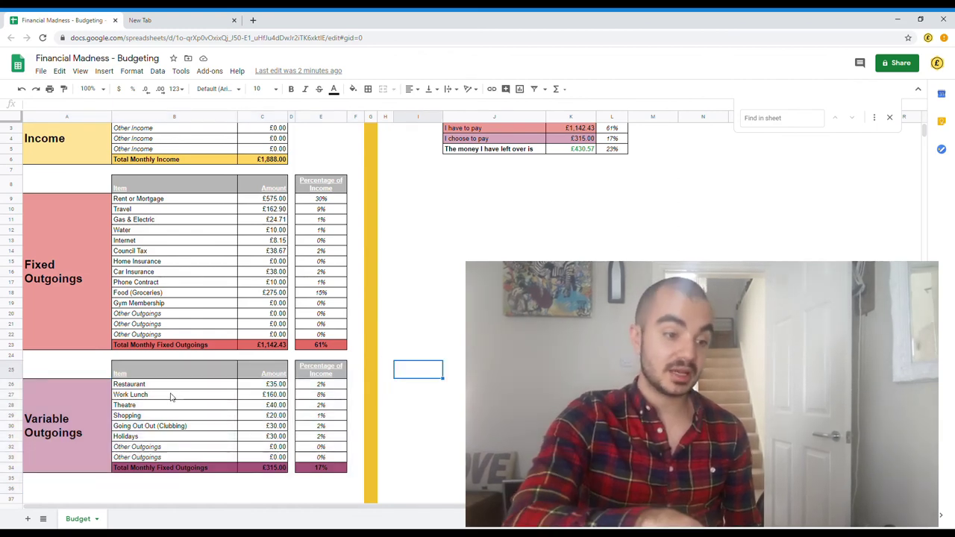
click(131, 394)
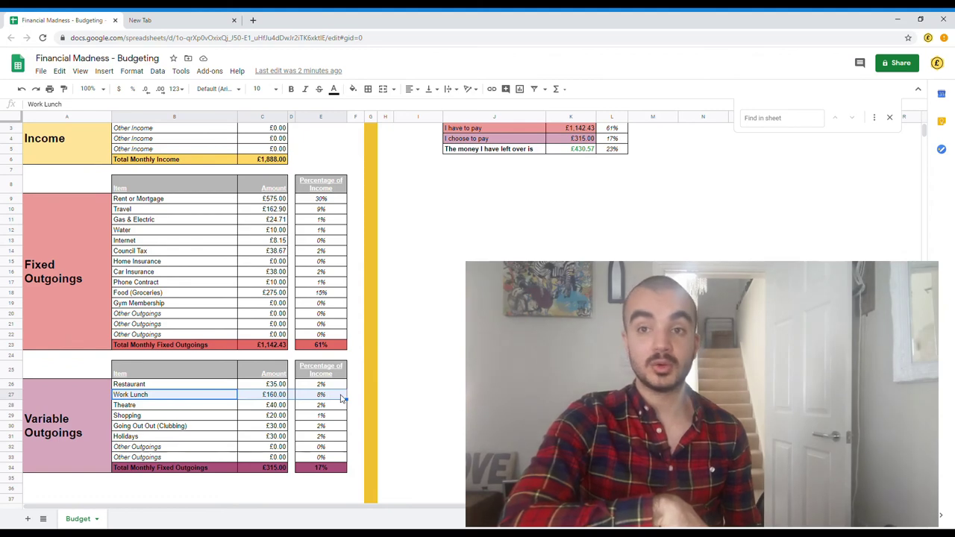
mouse_move(379, 403)
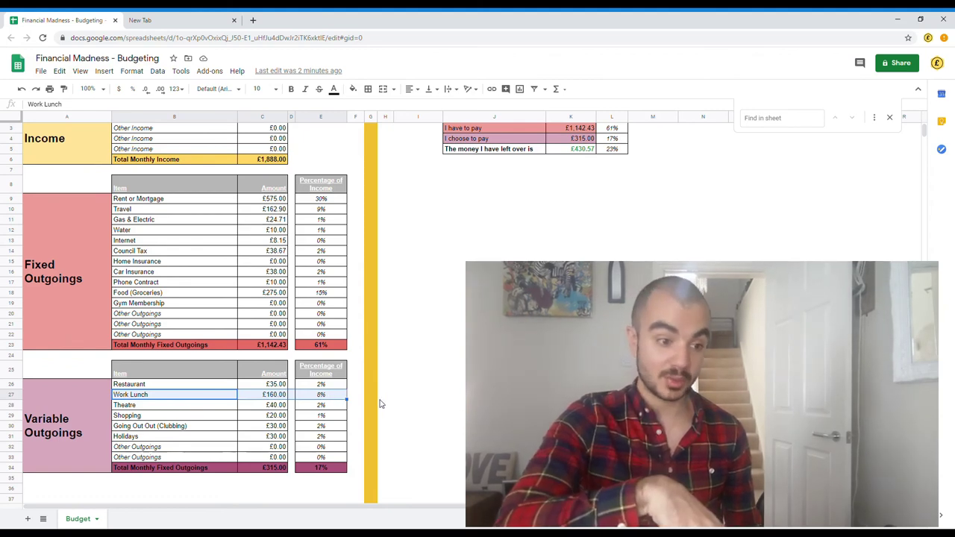